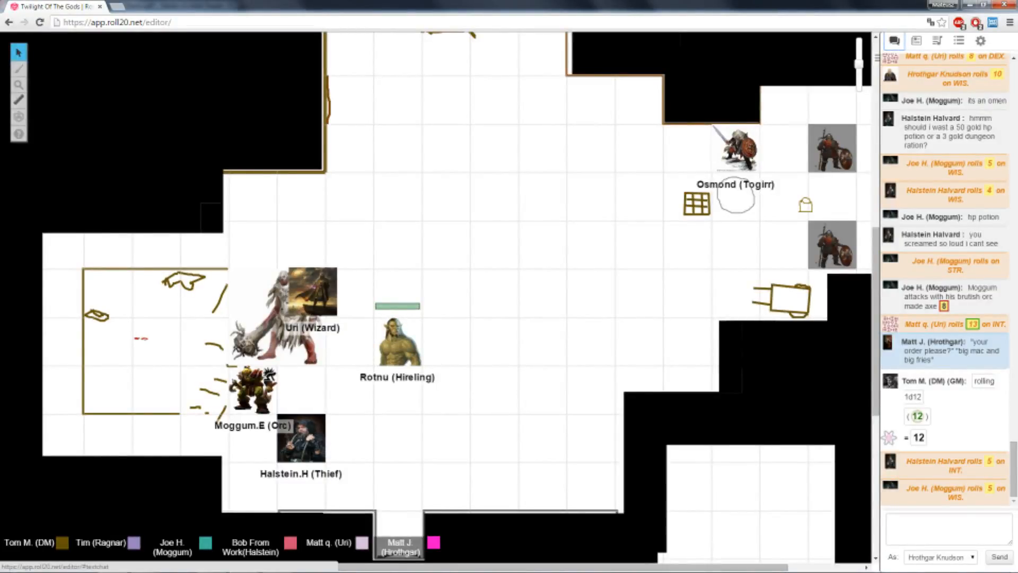
Step: Scroll the map to the corridor where Rugrut, Ragnar and Hrothgar gather by the campfire
scroll(down, 3)
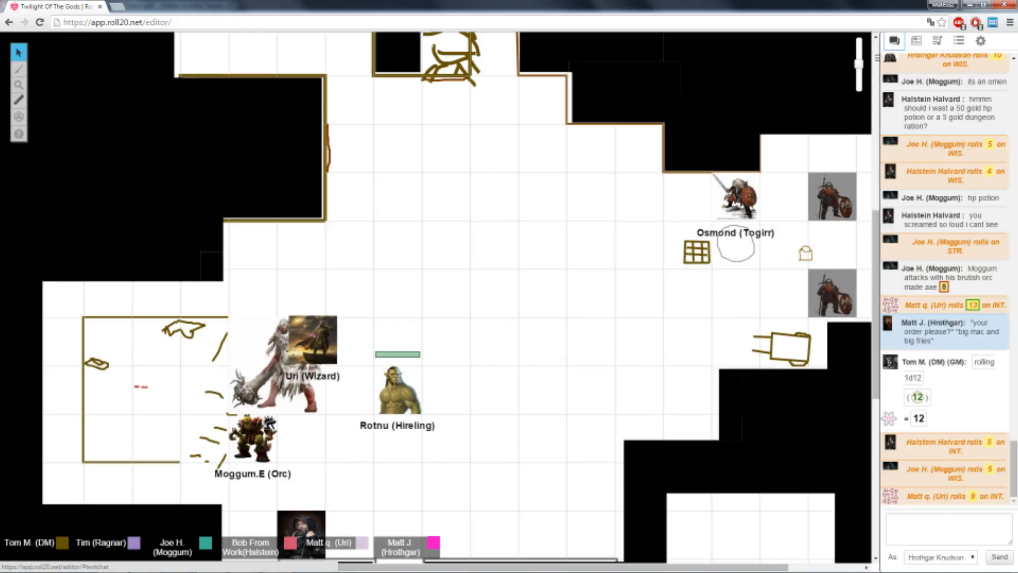
scroll(down, 3)
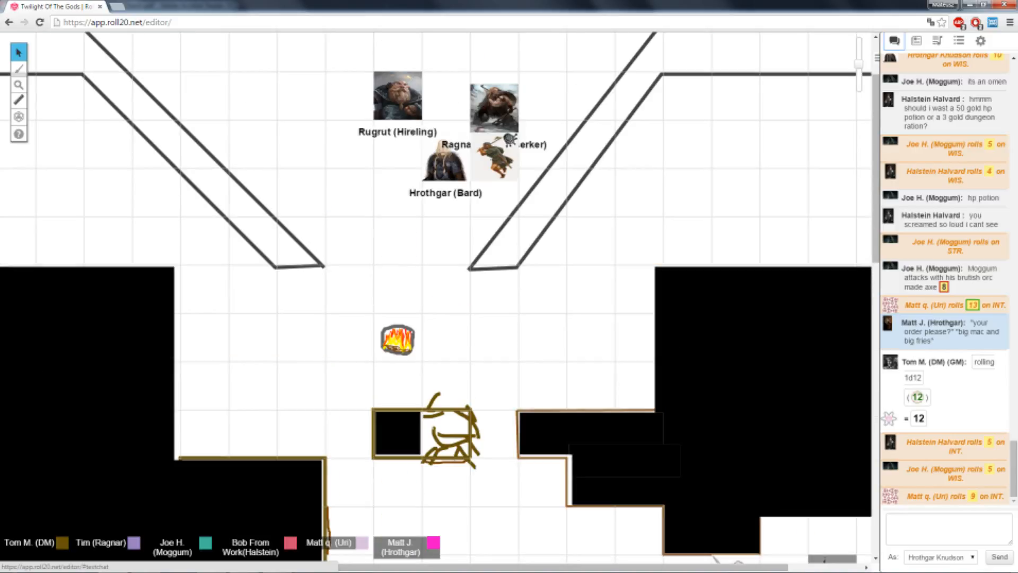
Step: Shift the left guard token down beside the campfire
scroll(down, 3)
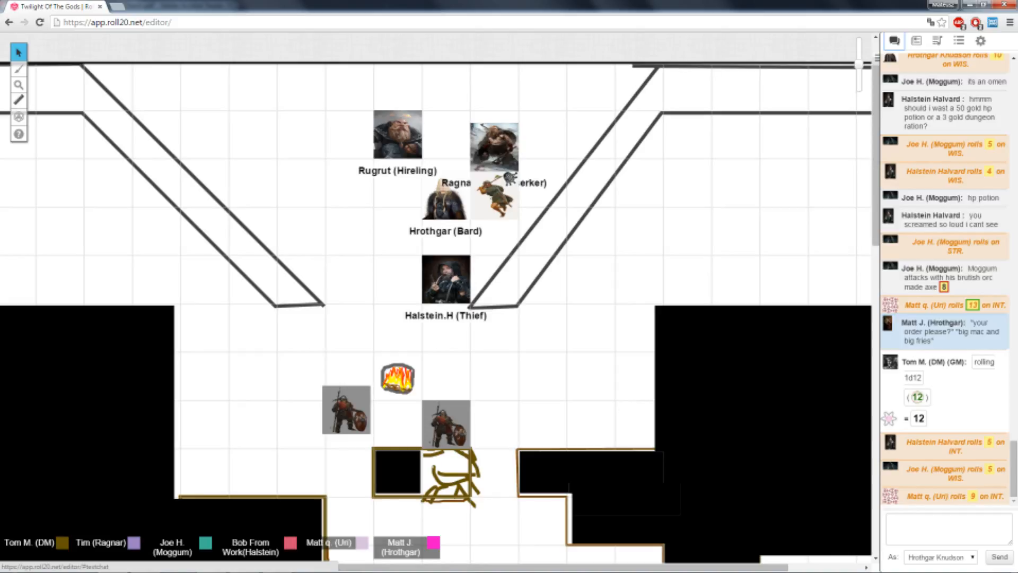
drag(347, 408, 338, 425)
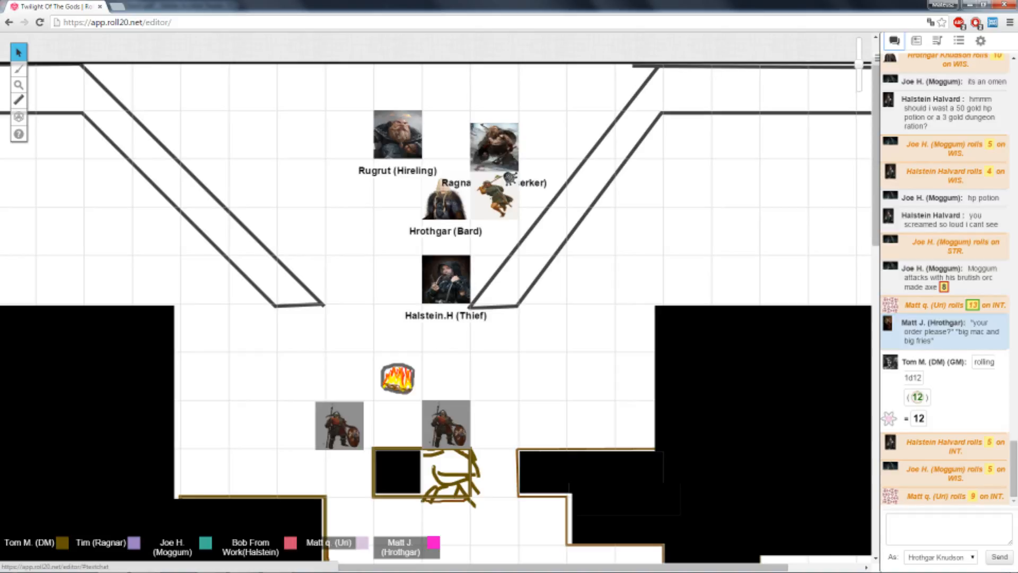
scroll(down, 3)
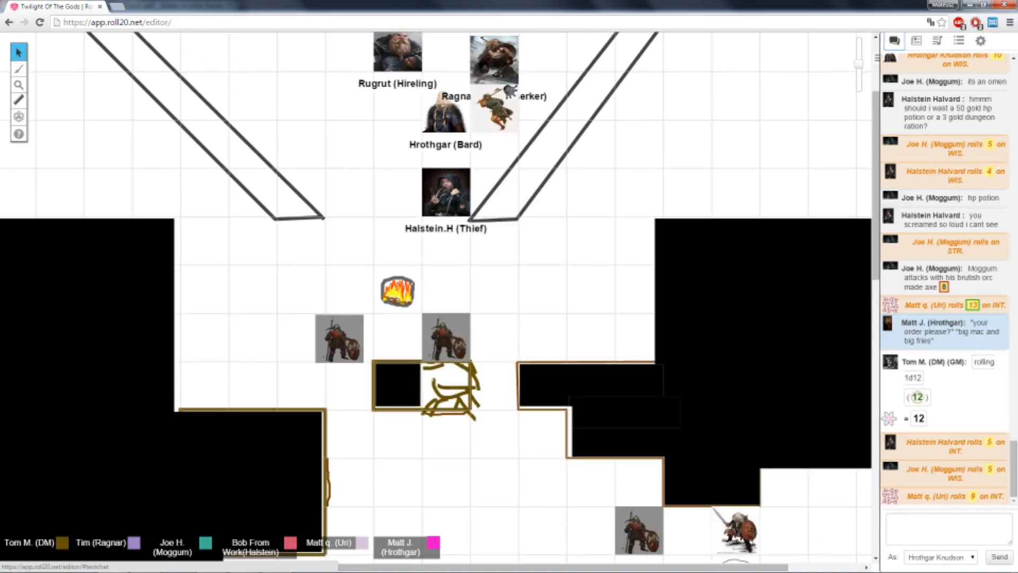
scroll(down, 3)
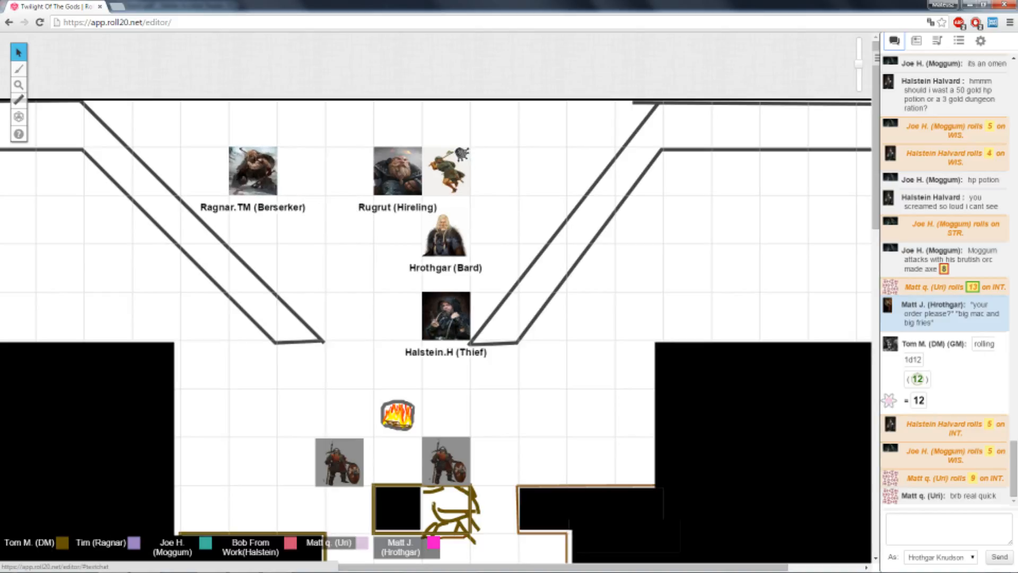
Step: Move Hrothgar's token up the corridor next to Ragnar
drag(447, 171, 300, 122)
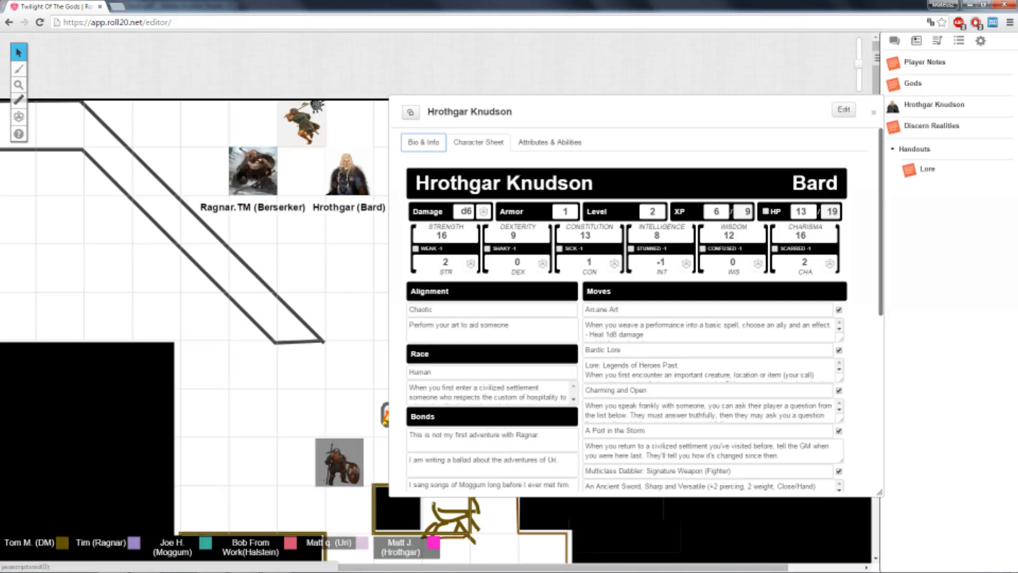
click(893, 40)
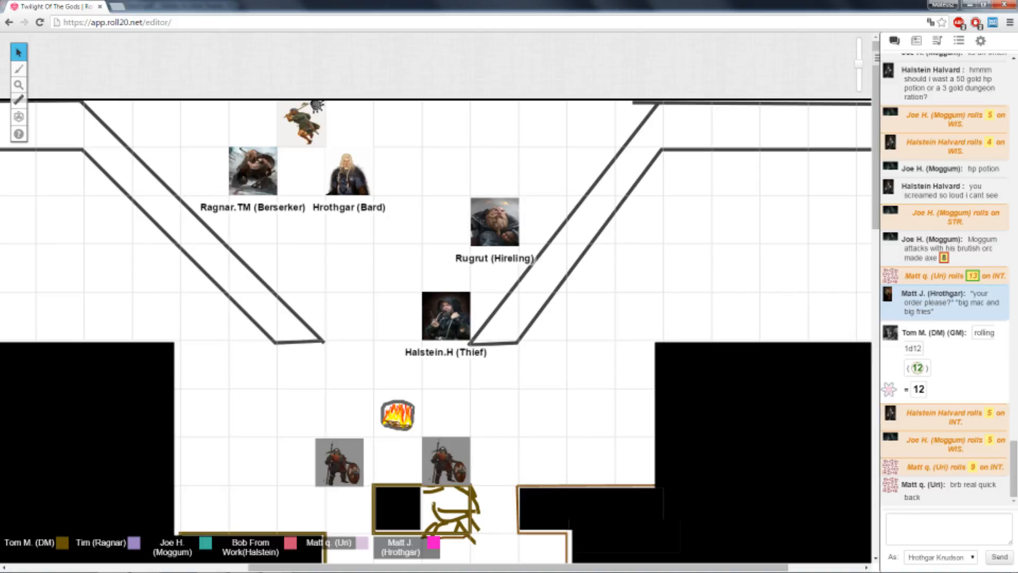
Step: Drag Hrothgar's token down the corridor to just above Halstein the Thief
drag(347, 168, 396, 263)
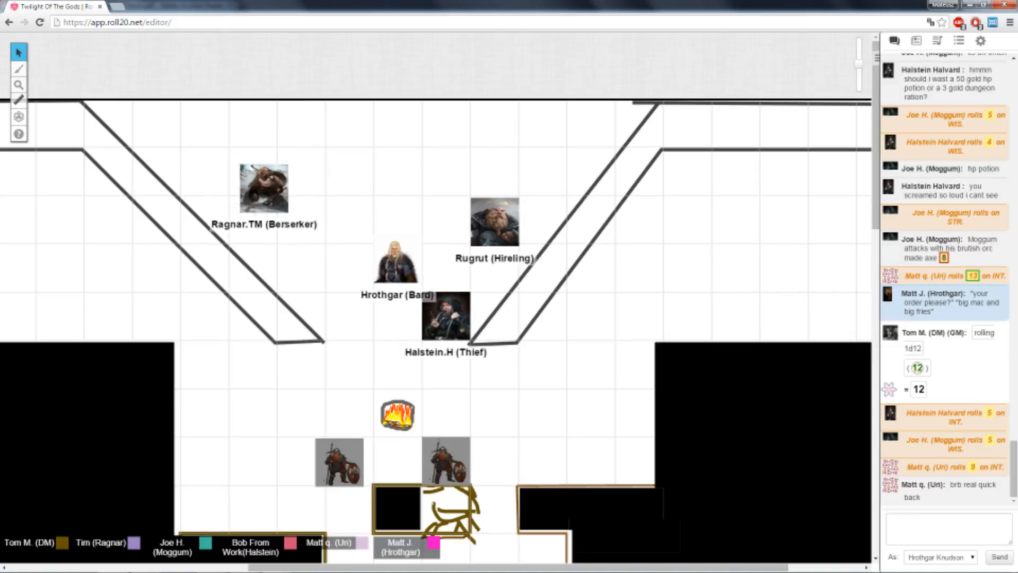
Step: Move Ragnar to the corridor opening, nudge the right guard, and pan down to the guarded rooms
drag(264, 189, 349, 317)
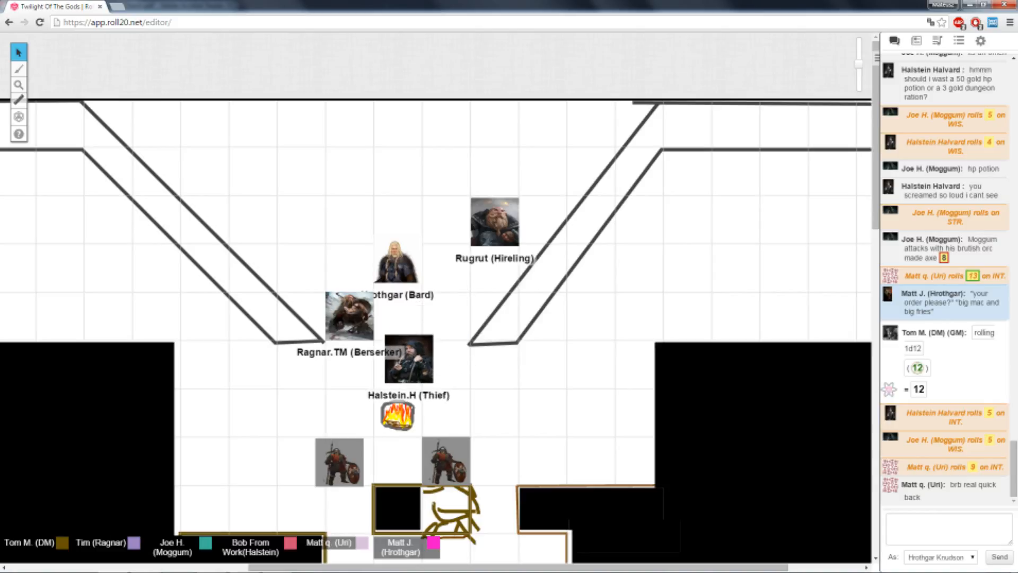
drag(409, 361, 400, 364)
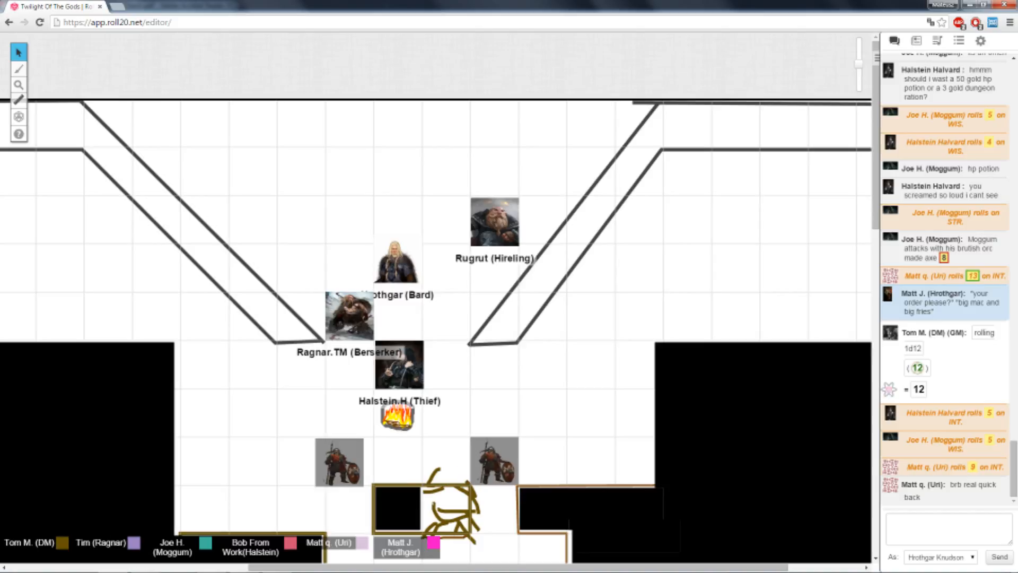
drag(339, 462, 349, 509)
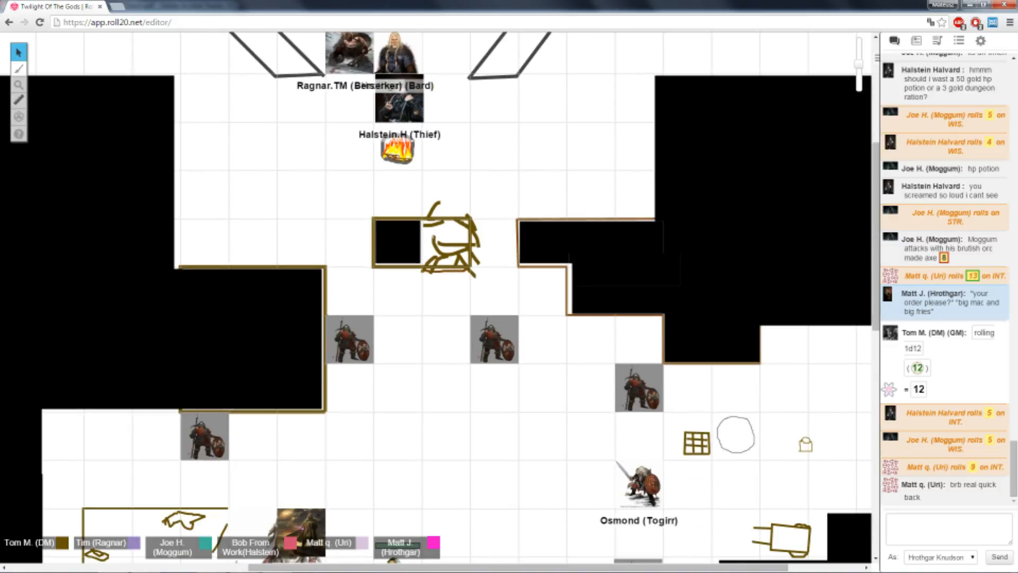
Step: Pan down to the bottom of the room where Uri, Rotnu and Moggum stand
scroll(down, 3)
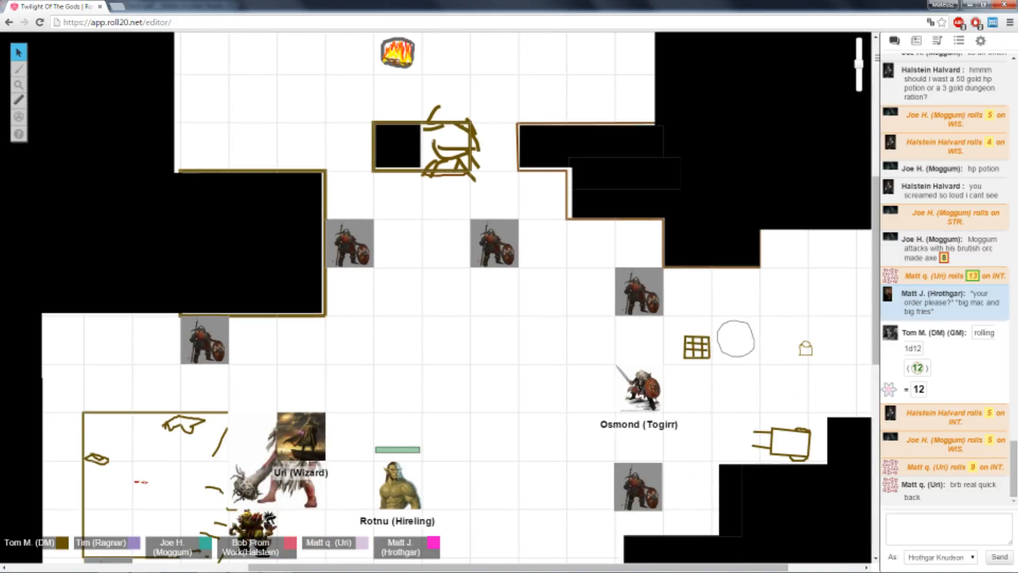
scroll(down, 3)
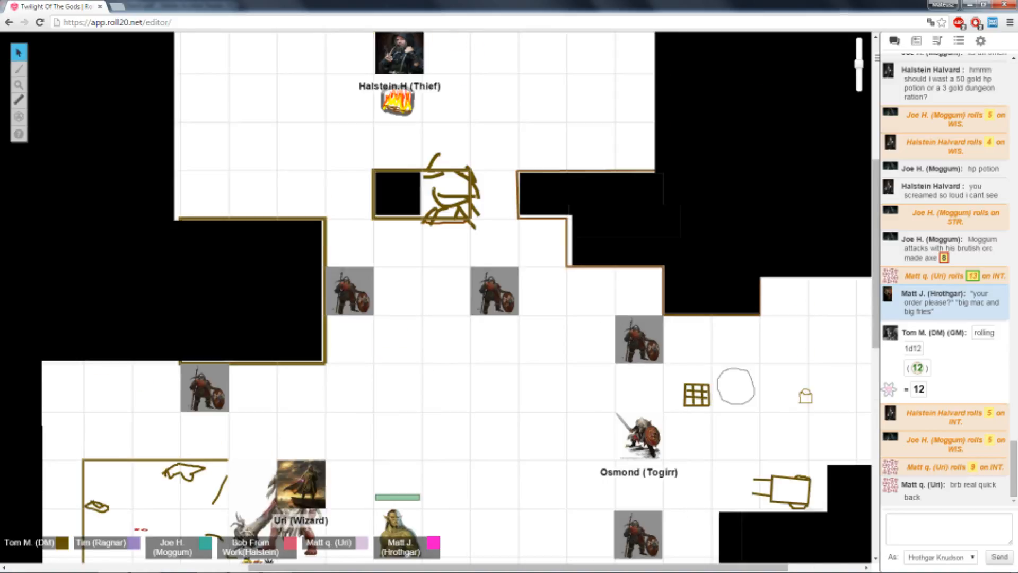
scroll(down, 3)
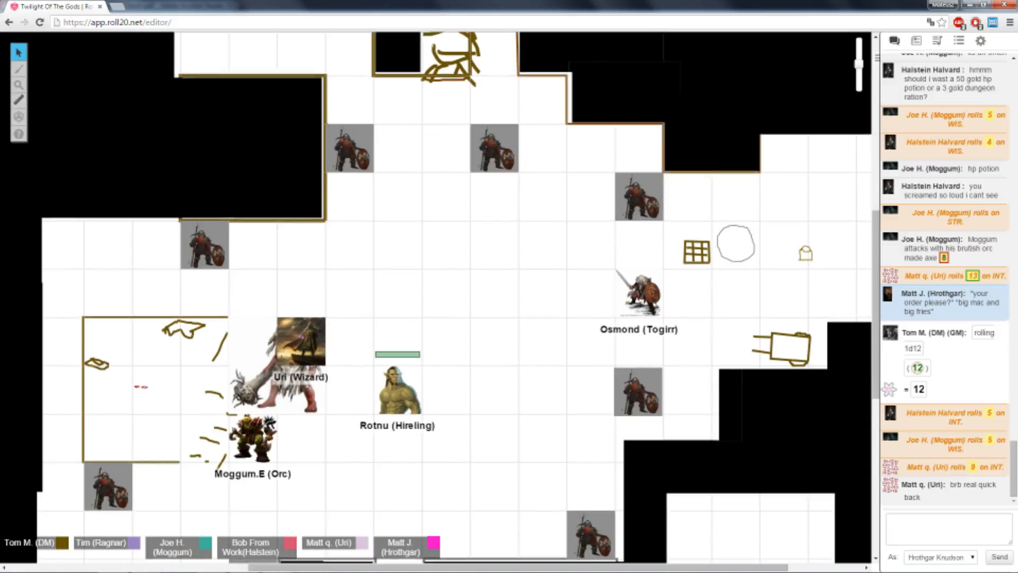
scroll(down, 3)
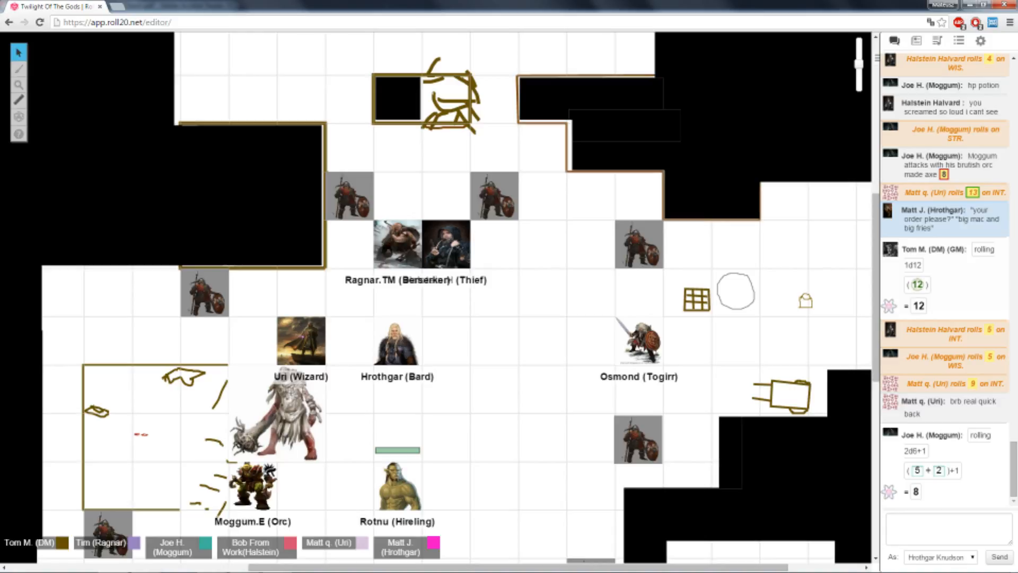
Step: Move Rotnu through the room's centre up to the square below the top doorway
drag(396, 484, 501, 393)
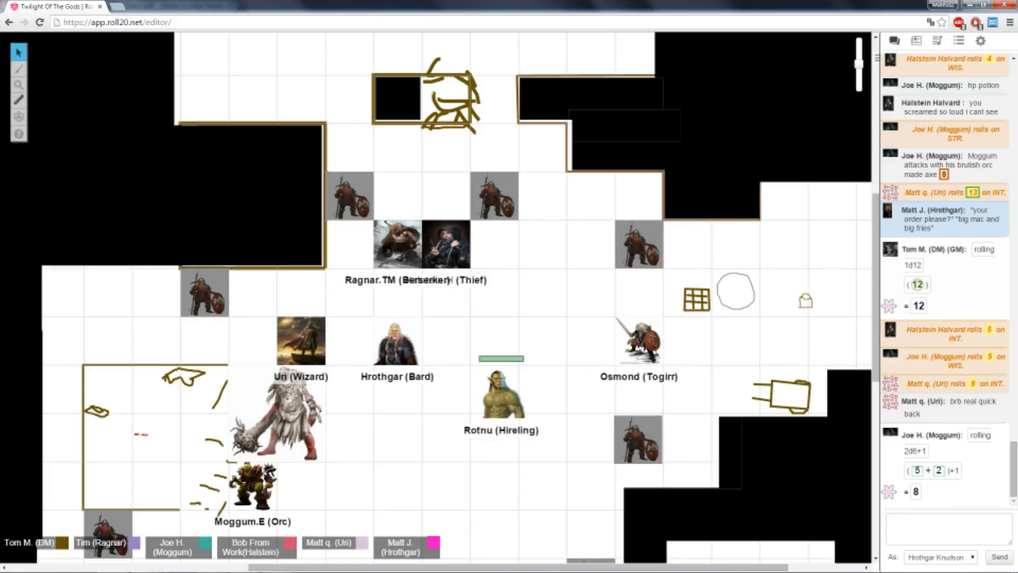
drag(501, 390, 538, 224)
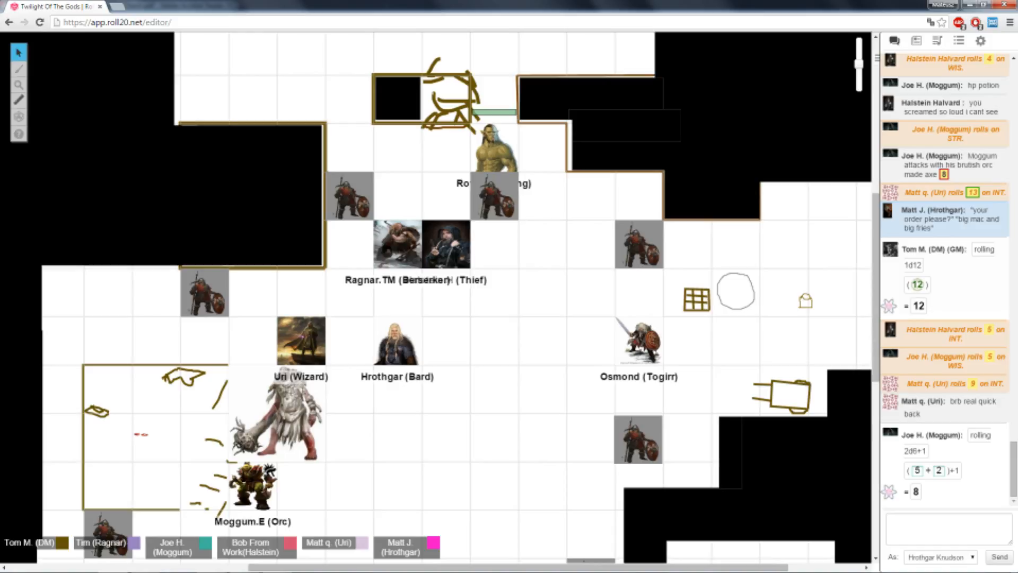
click(466, 274)
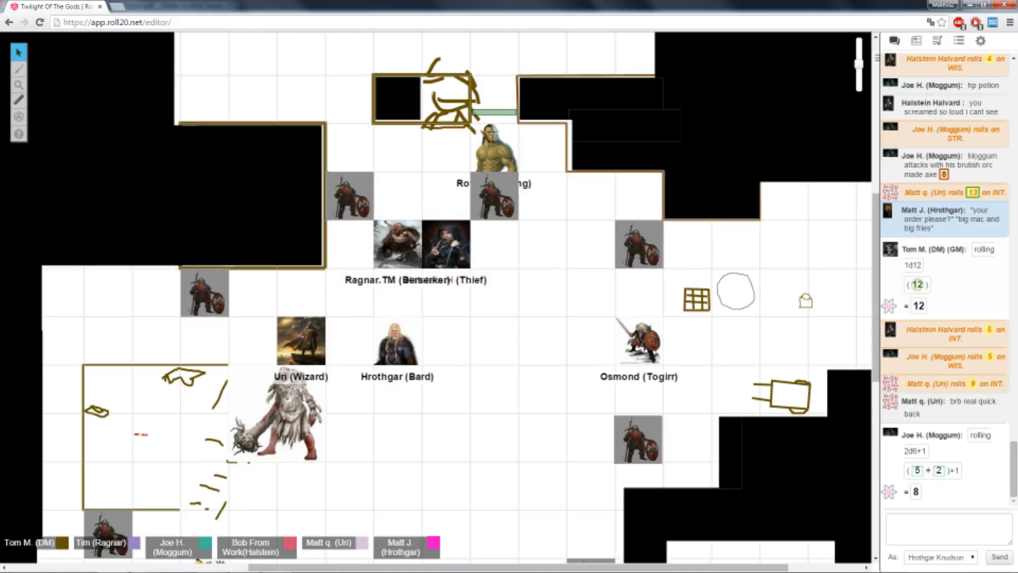
Step: Pick up Ragnar's token and place it on the square just above Uri
click(399, 253)
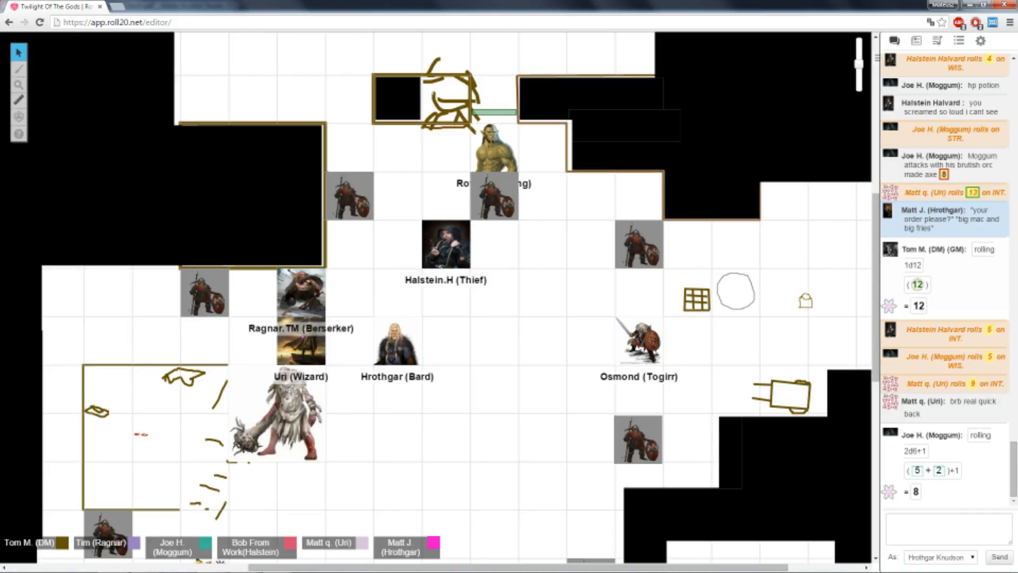
Step: Scroll chat to Uri's CHA roll of 7 and move the lower-right guard one square east
scroll(down, 3)
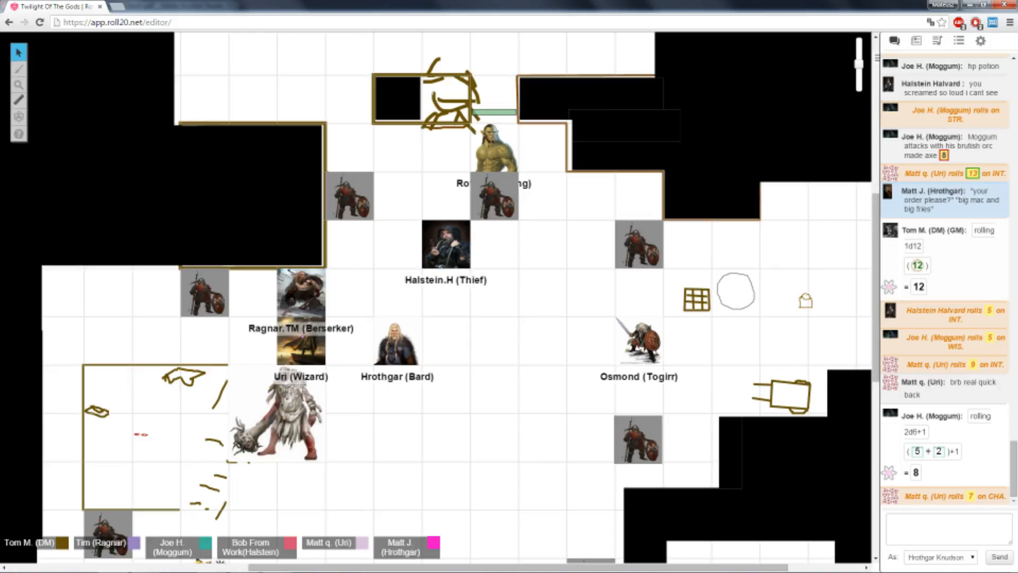
drag(638, 438, 688, 438)
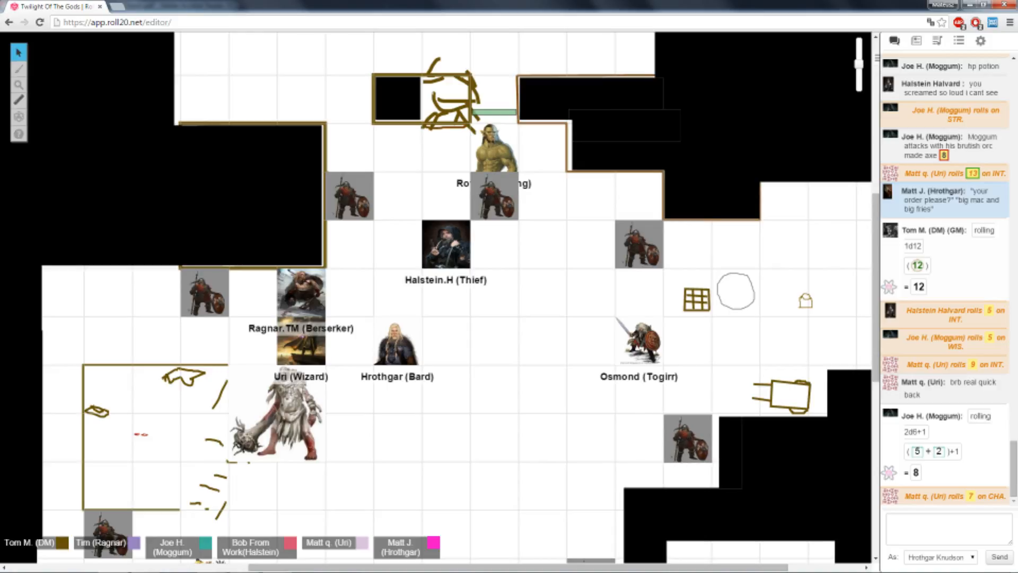
Step: Drag the guard tokens inward to encircle Uri, Ragnar, Halstein, Moggum and Osmond
drag(686, 439, 555, 440)
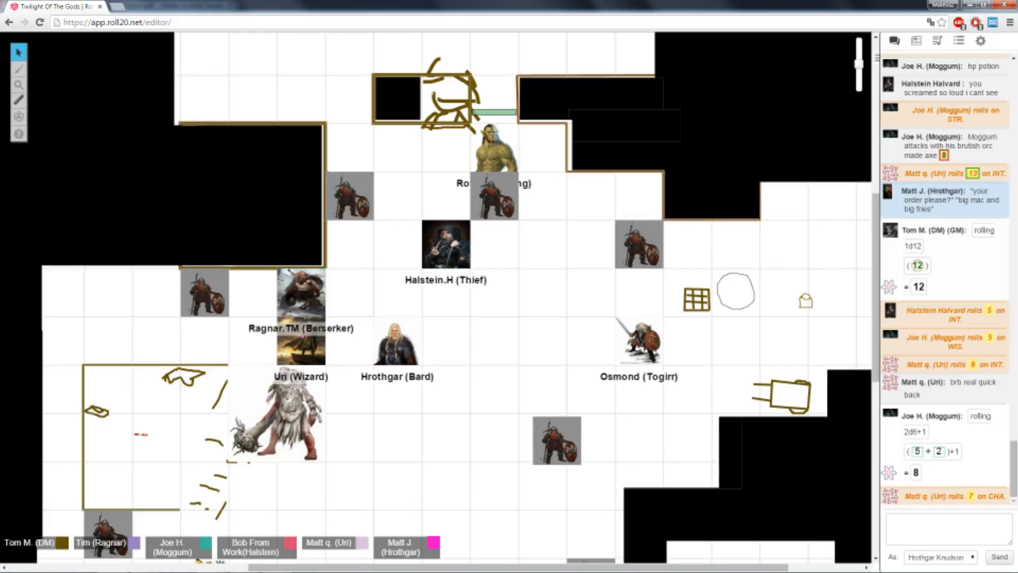
drag(556, 440, 531, 531)
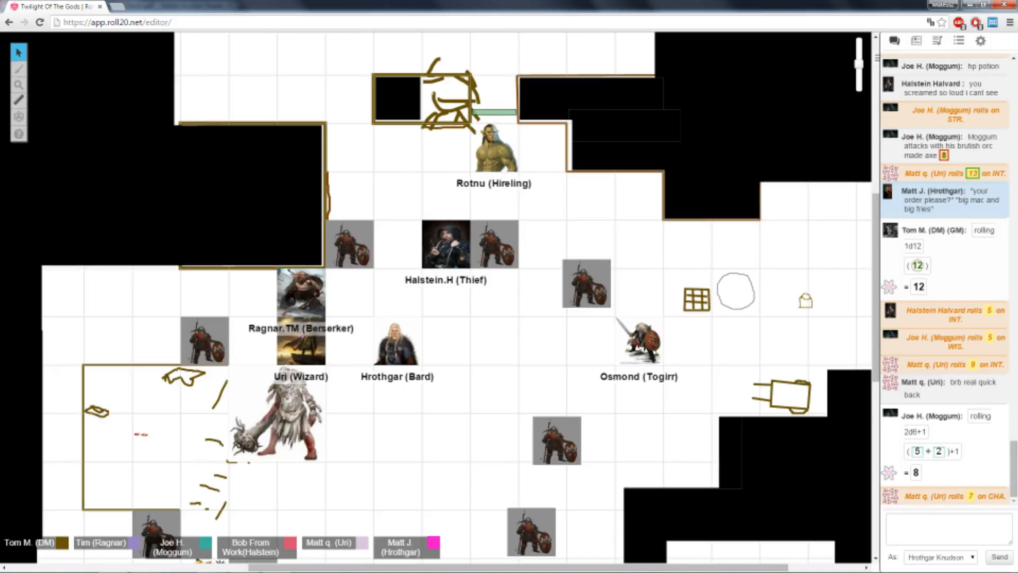
scroll(down, 3)
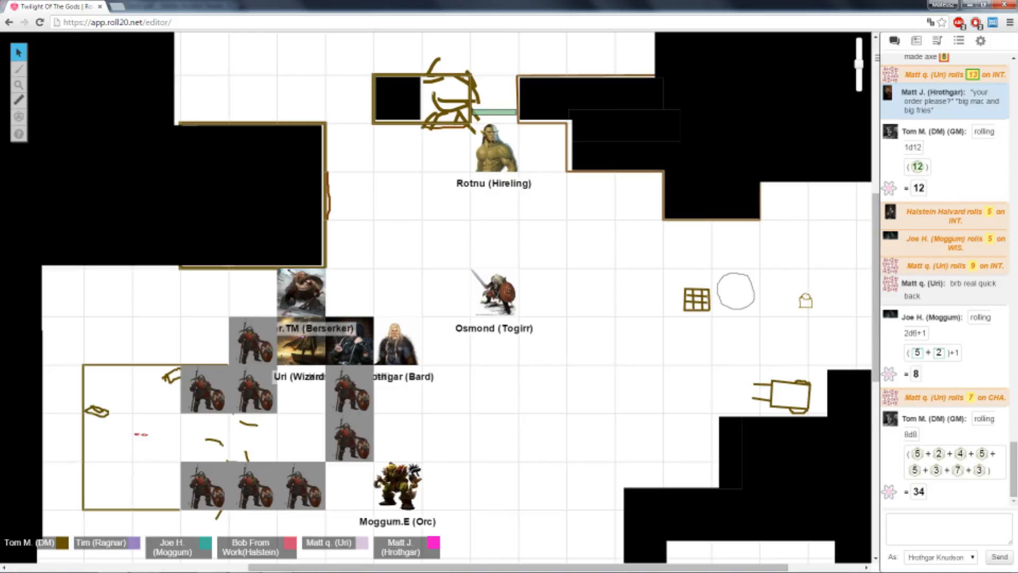
drag(398, 480, 416, 448)
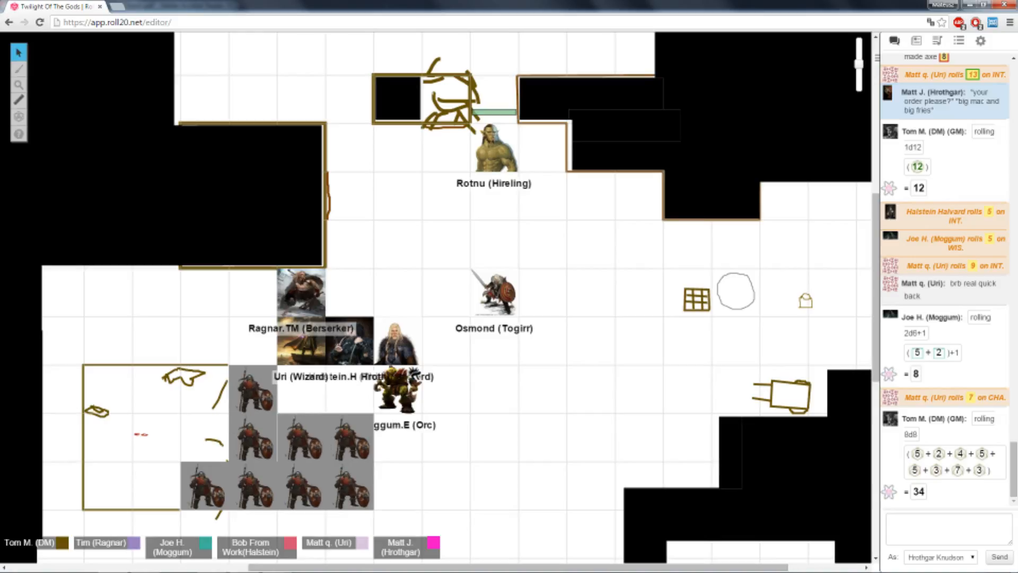
drag(494, 292, 474, 304)
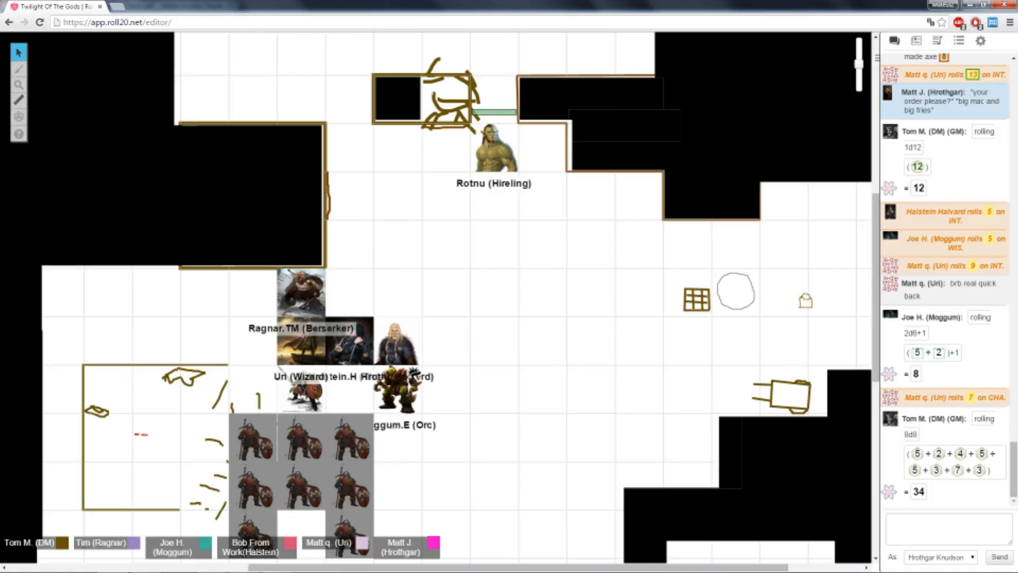
scroll(down, 3)
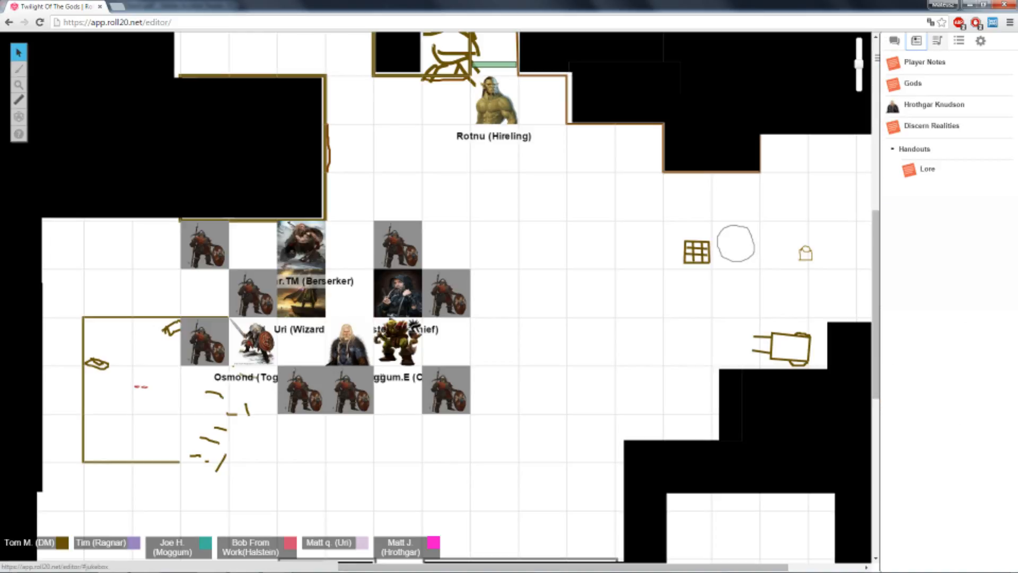
Step: Switch from the chat log to My Settings and back, then scroll the chat
click(894, 40)
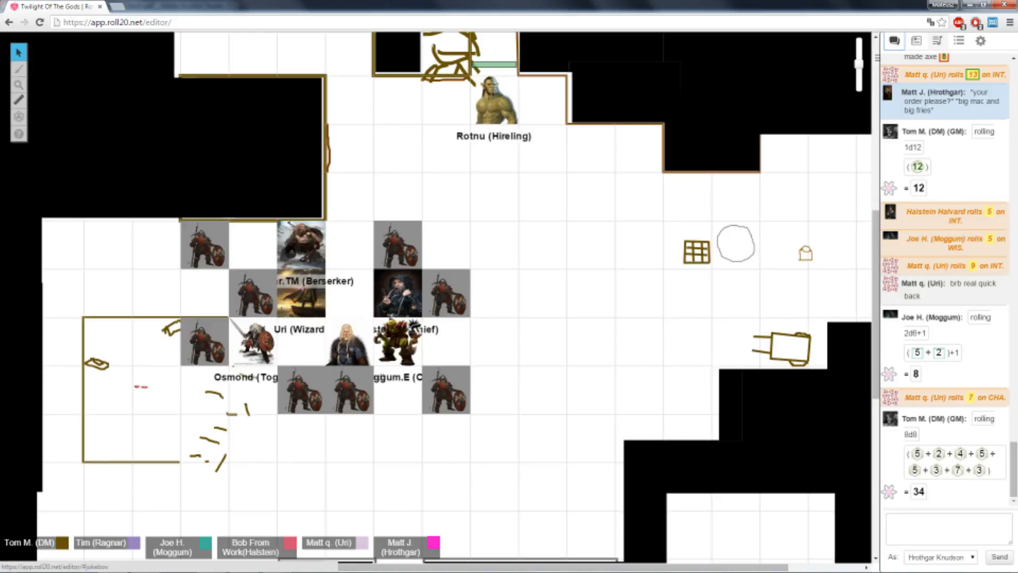
click(980, 41)
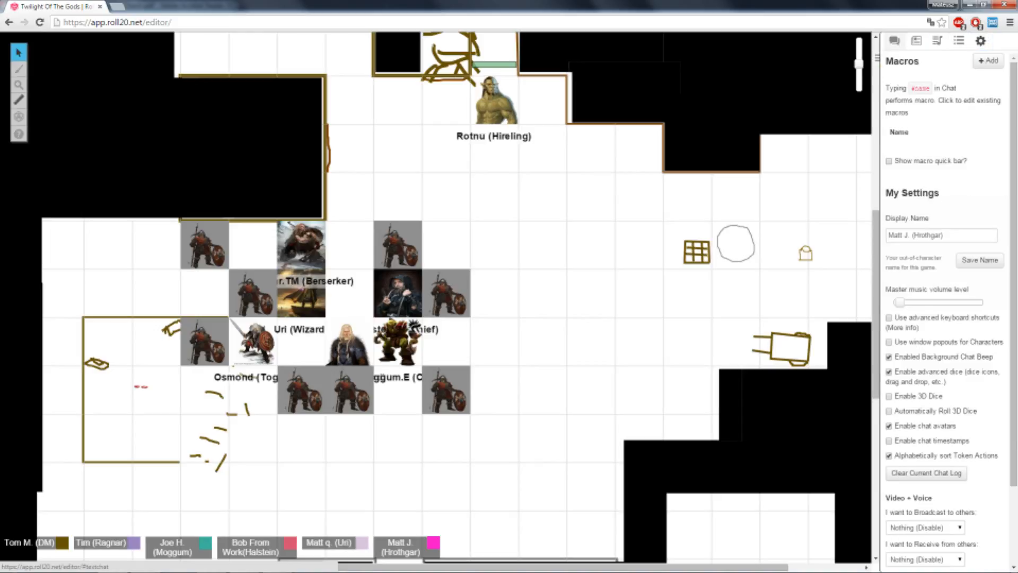
click(894, 41)
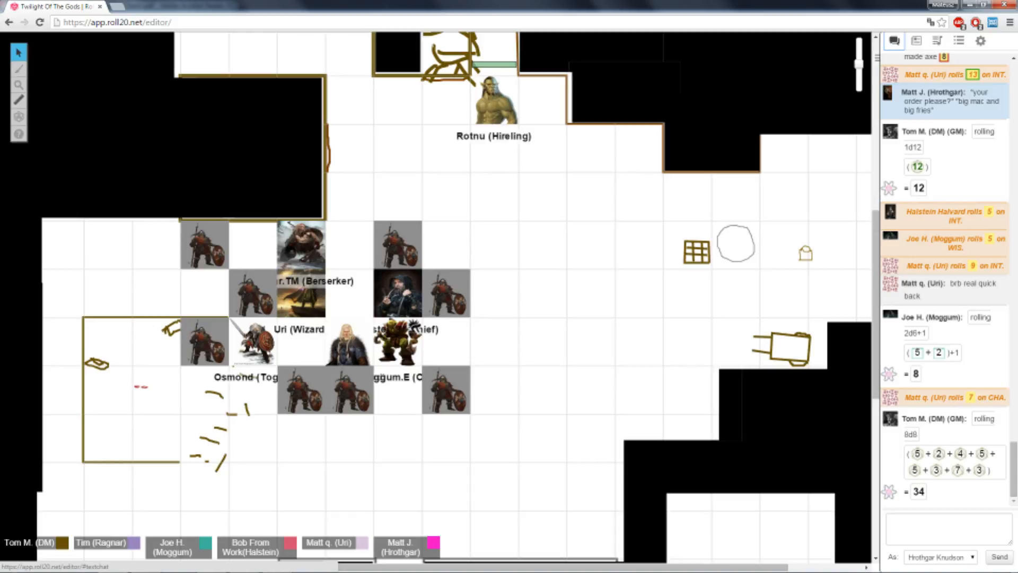
scroll(down, 3)
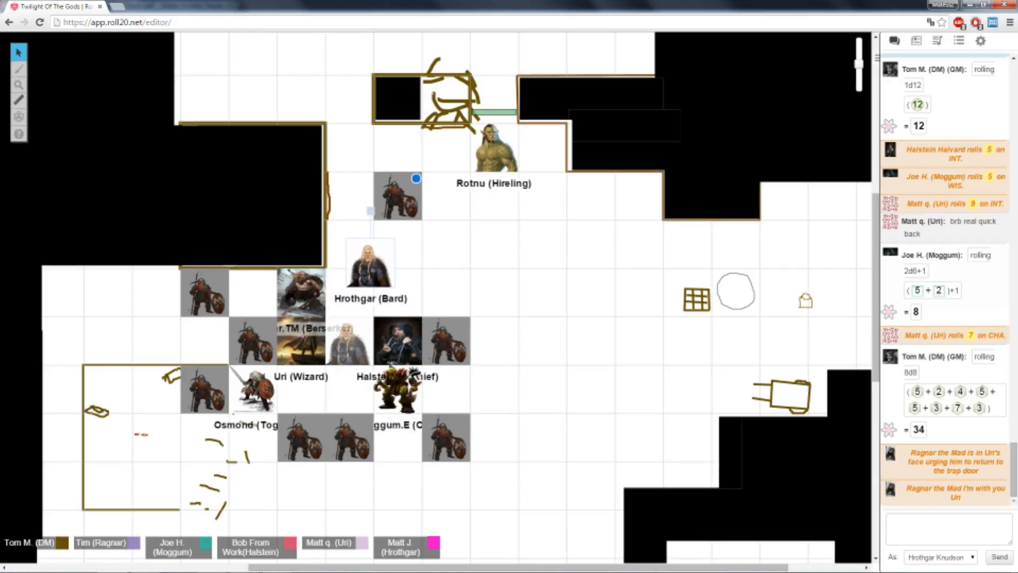
Step: Place Hrothgar below the northern guard, then view the Jukebox, My Settings and Journal
drag(370, 263, 397, 250)
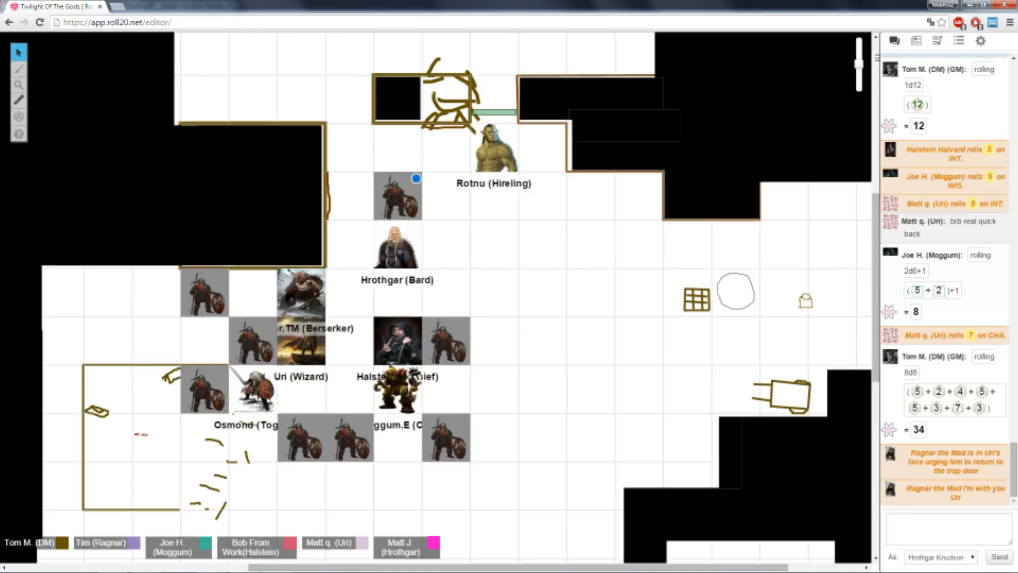
click(937, 40)
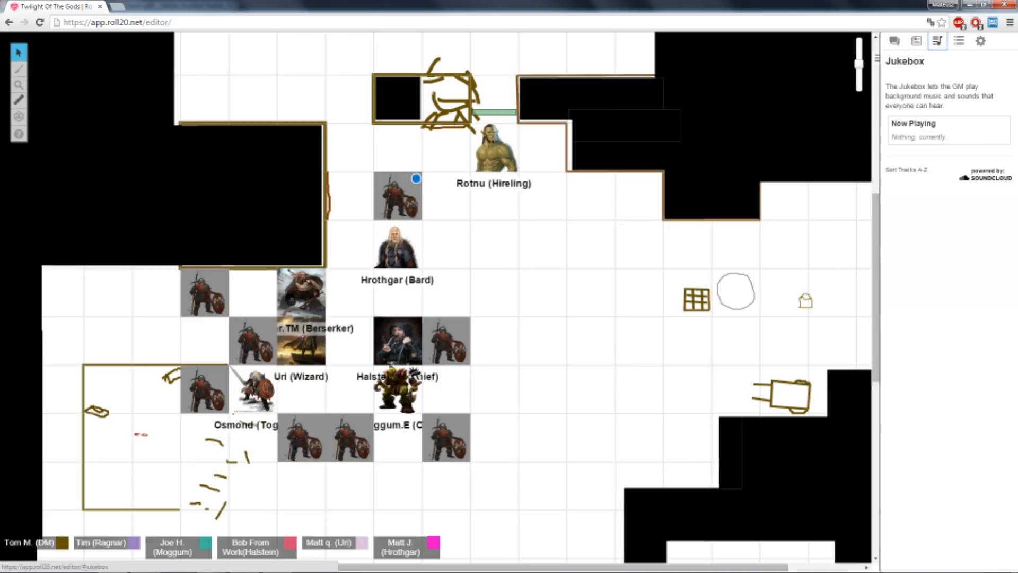
click(980, 40)
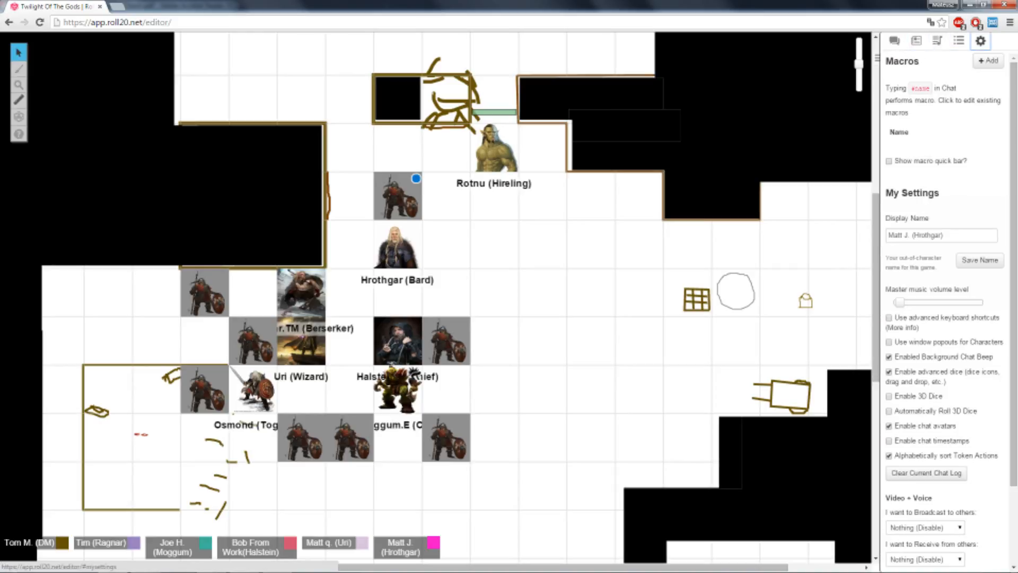
click(916, 40)
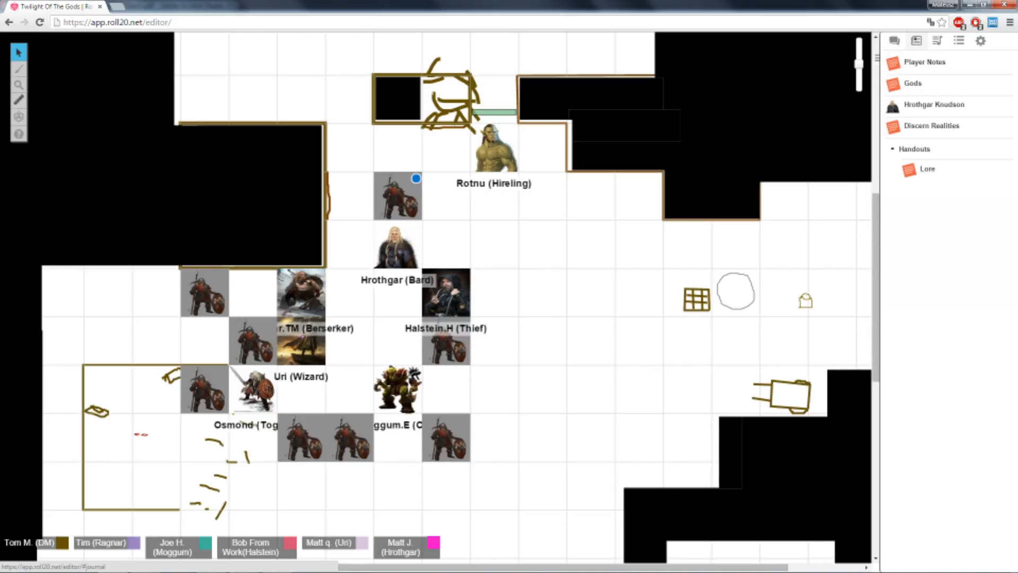
click(933, 104)
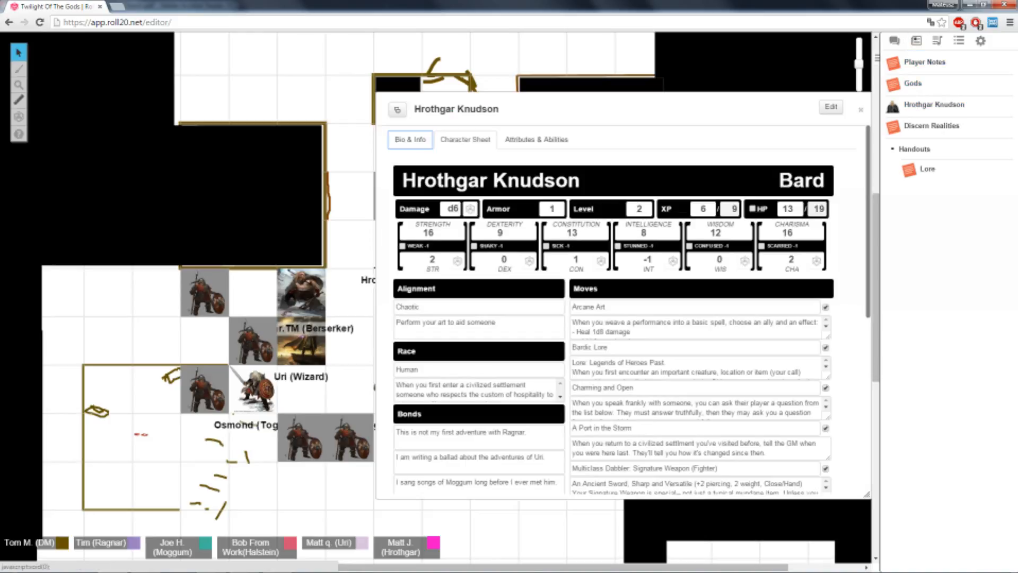
click(860, 109)
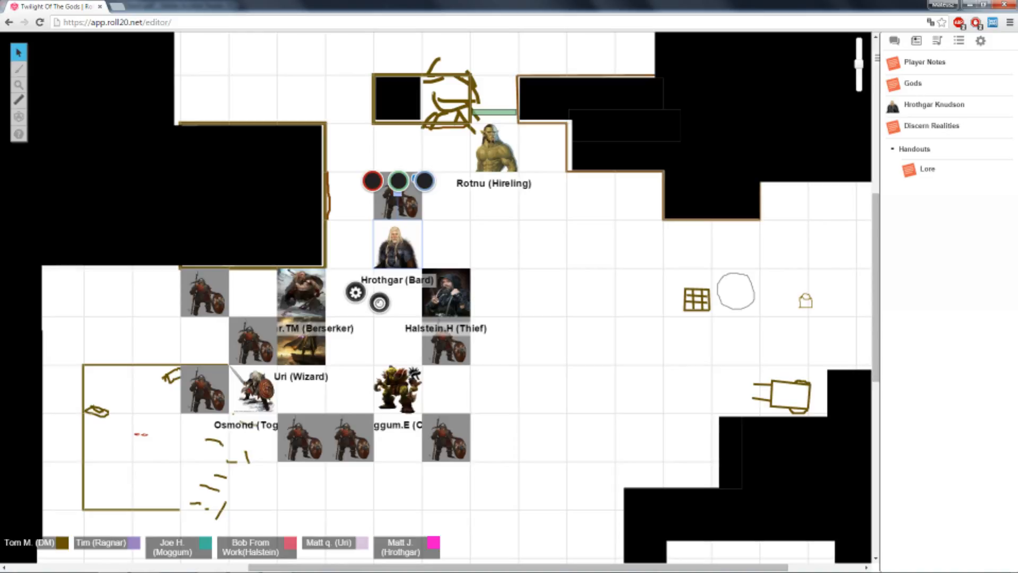
click(894, 41)
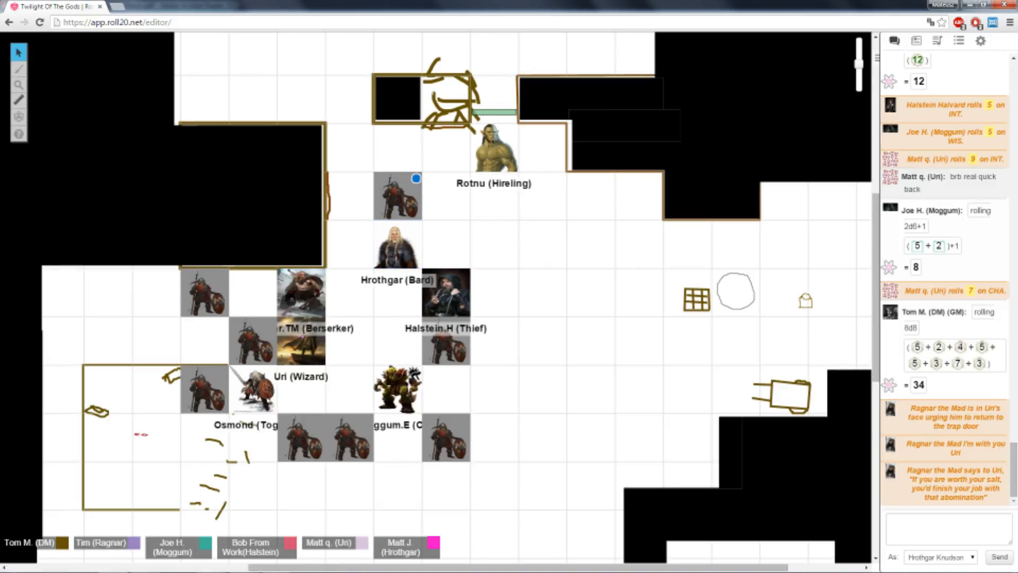
Step: Show the Journal and move Hrothgar's token one square south
click(916, 40)
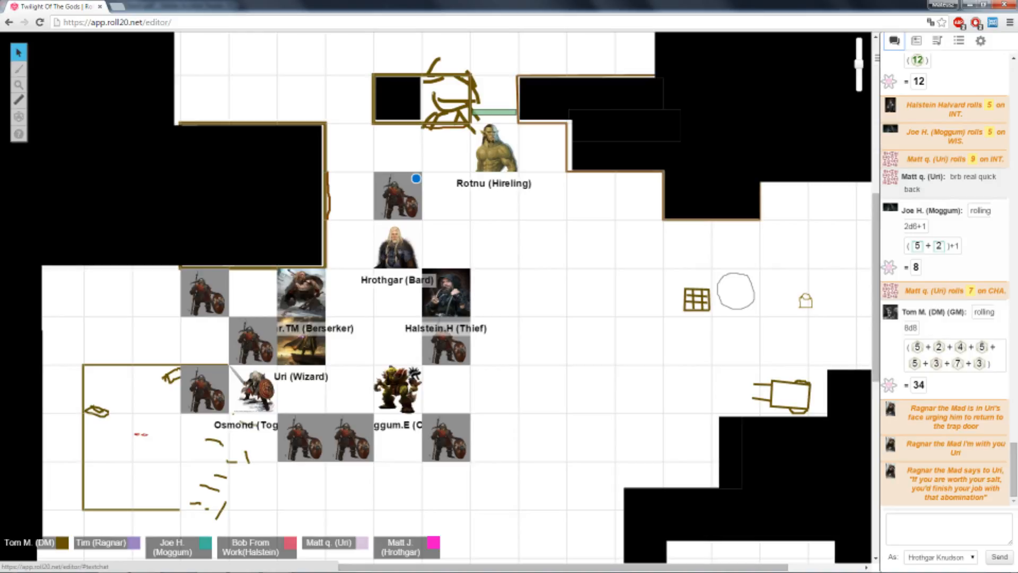
drag(389, 247, 354, 311)
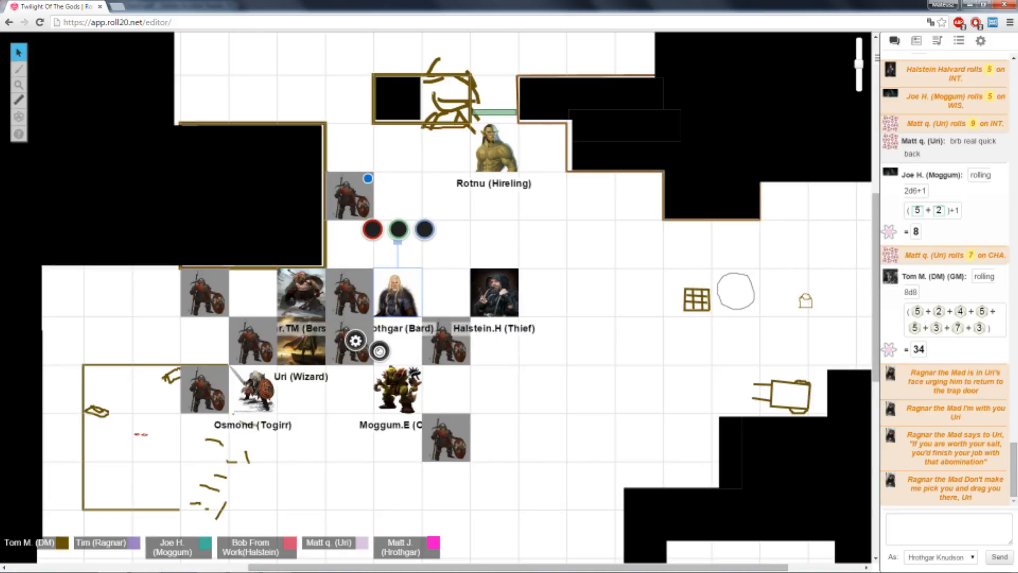
Step: Move Halstein one square south and reposition Hrothgar up beside the regrouping party
drag(494, 292, 494, 341)
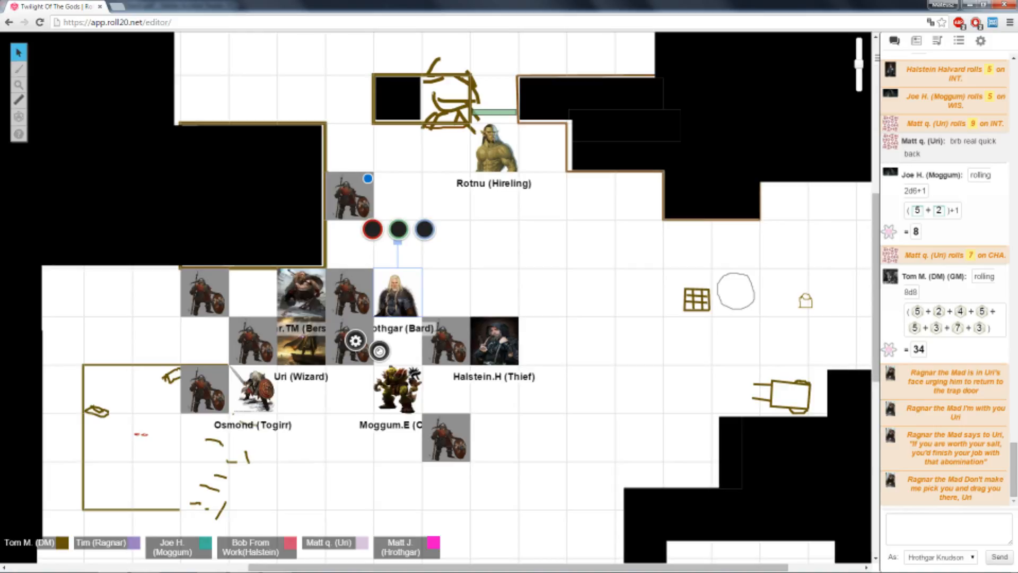
drag(445, 437, 346, 437)
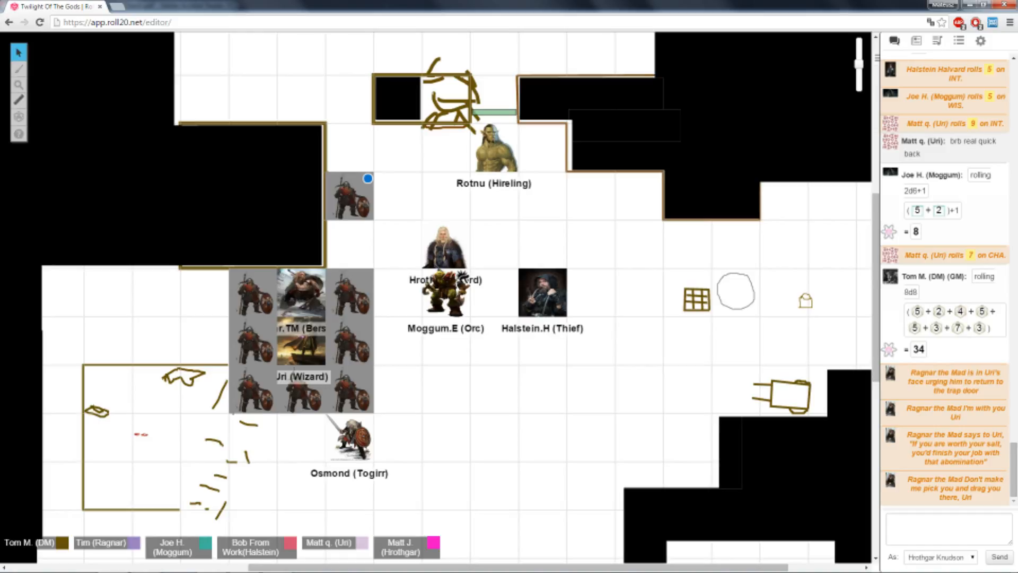
Step: Drag a token on the map about one square to the left
drag(542, 292, 495, 292)
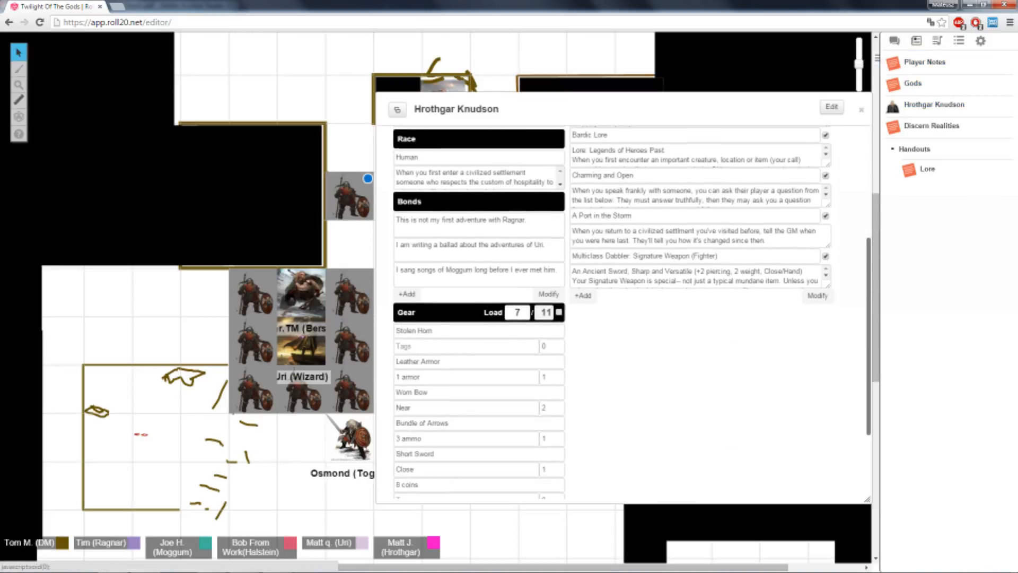
Step: Scroll Hrothgar's sheet, close it, and return to chat showing Uri's INT roll of 9
scroll(down, 3)
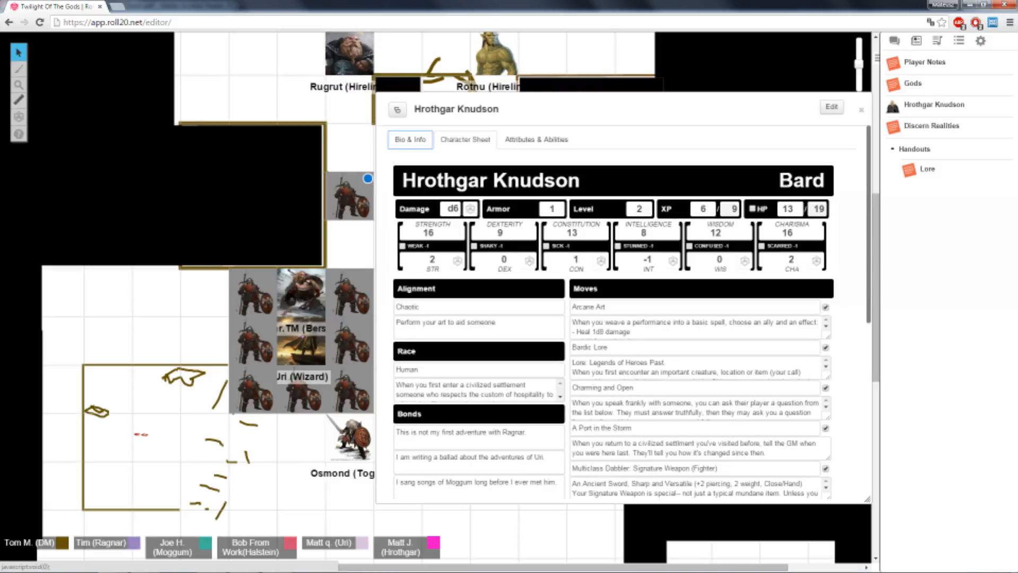
click(861, 110)
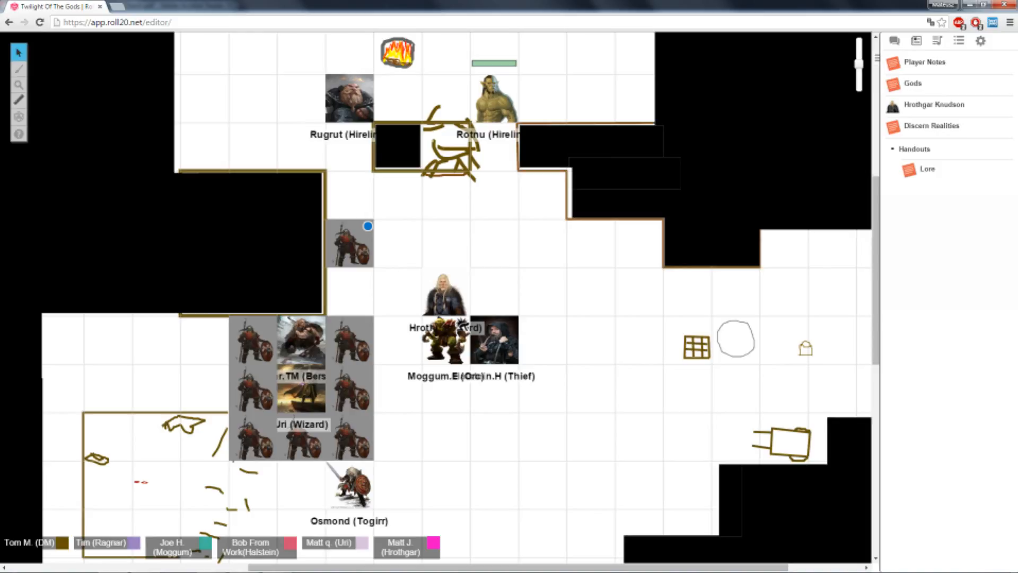
click(894, 40)
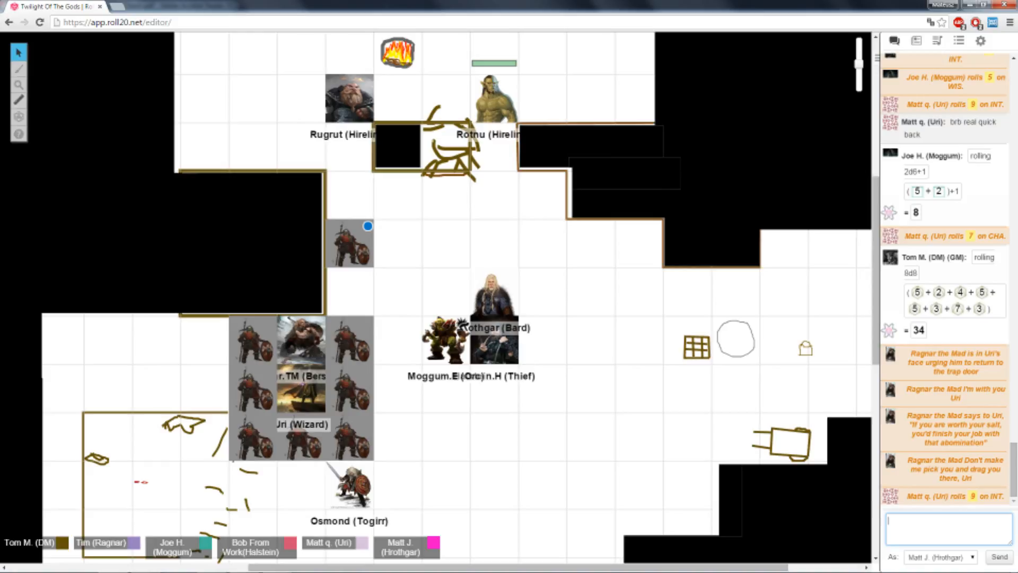
Step: Place the cursor in the chat input box to begin a message
click(948, 527)
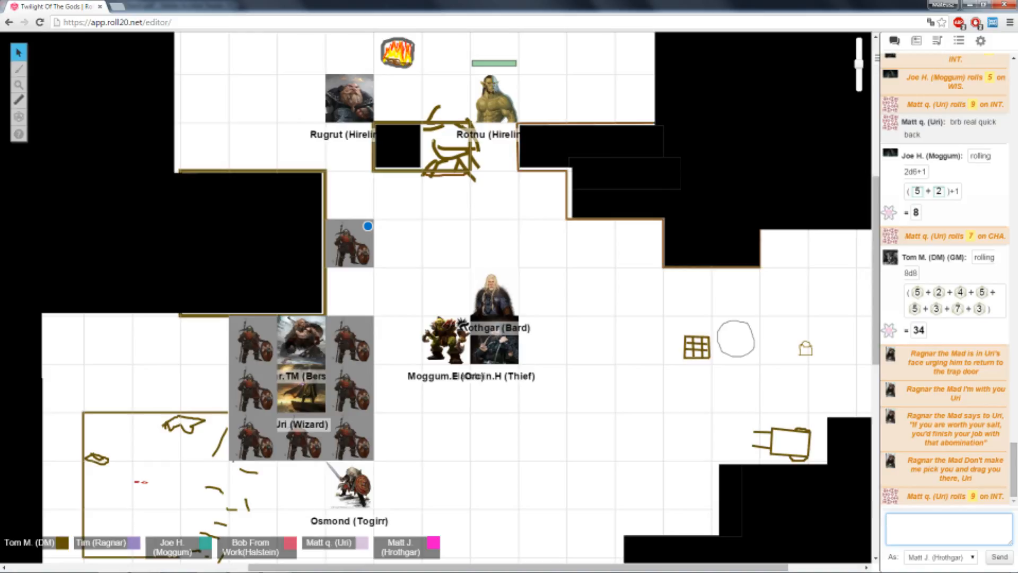
click(948, 527)
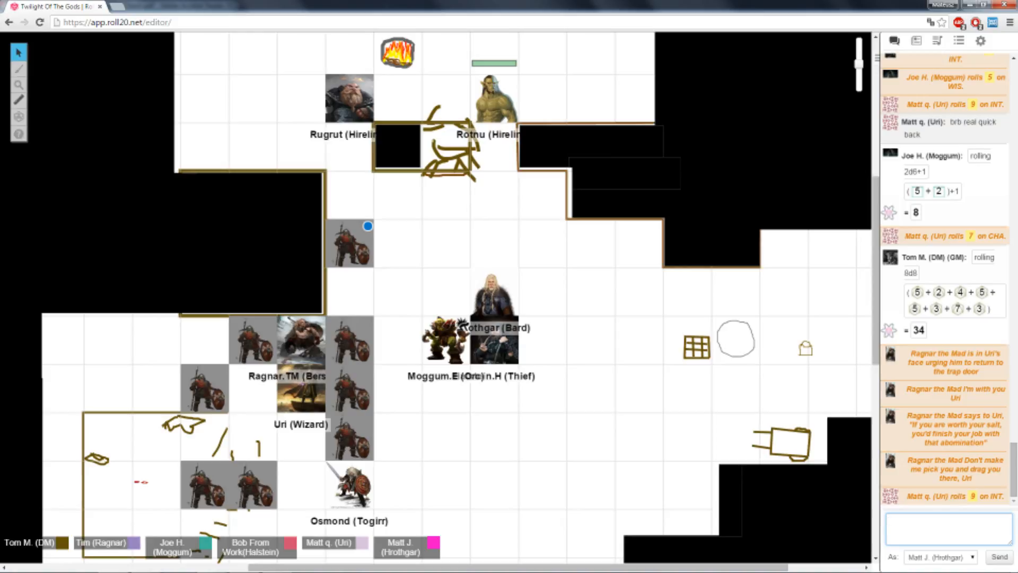
click(948, 527)
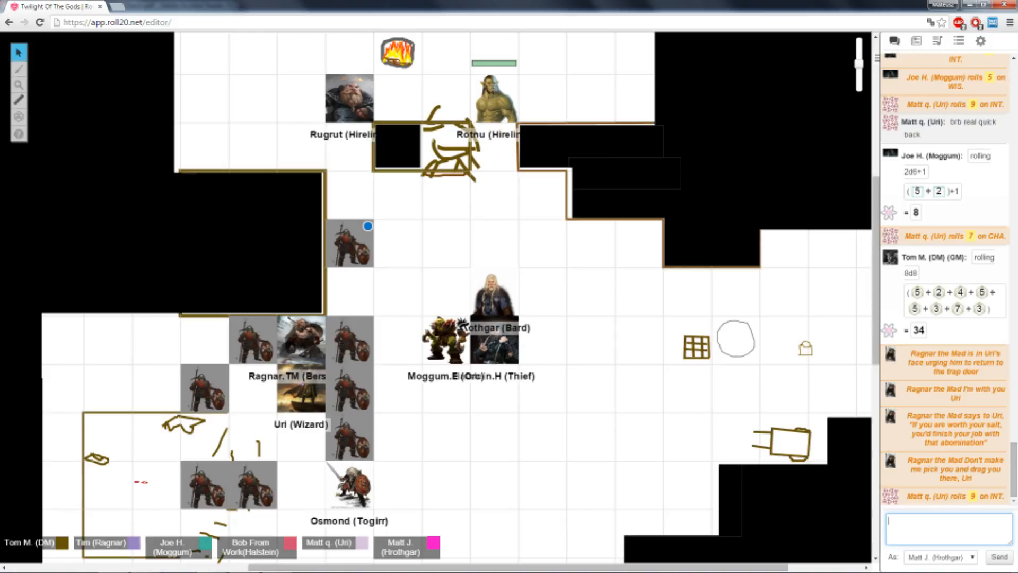